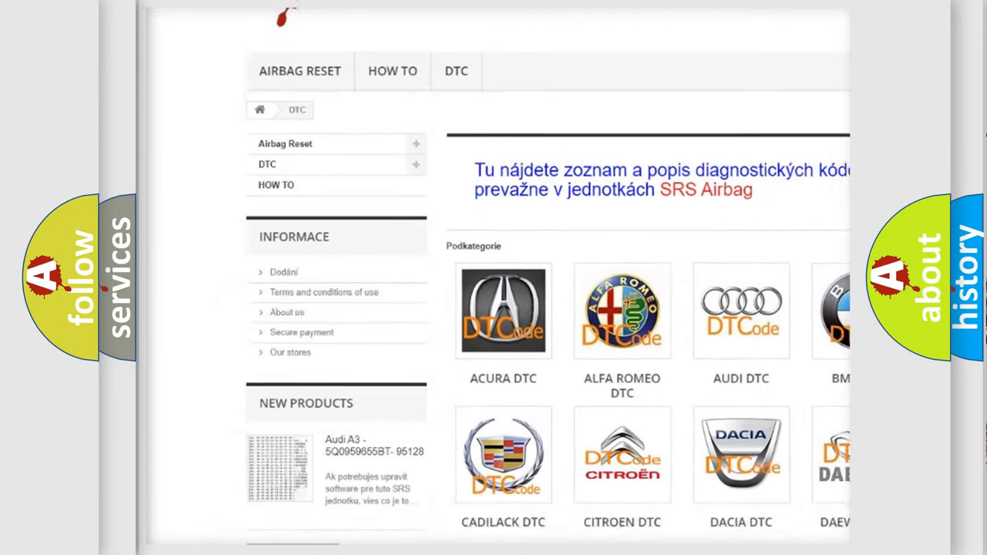
{"action": "scroll", "scroll_direction": "down", "scroll_amount": 3}
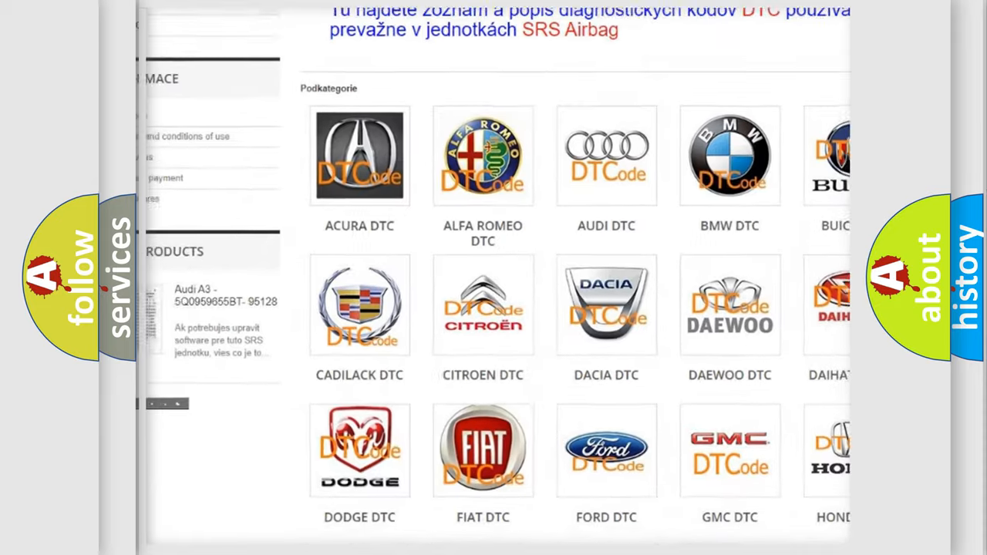
{"action": "scroll", "scroll_direction": "down", "scroll_amount": 3}
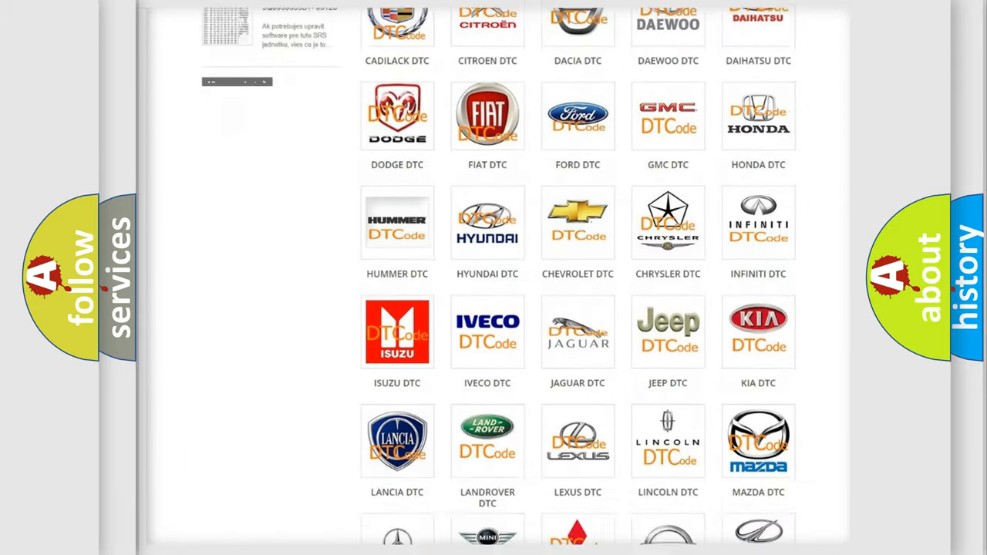
{"action": "scroll", "scroll_direction": "down", "scroll_amount": 3}
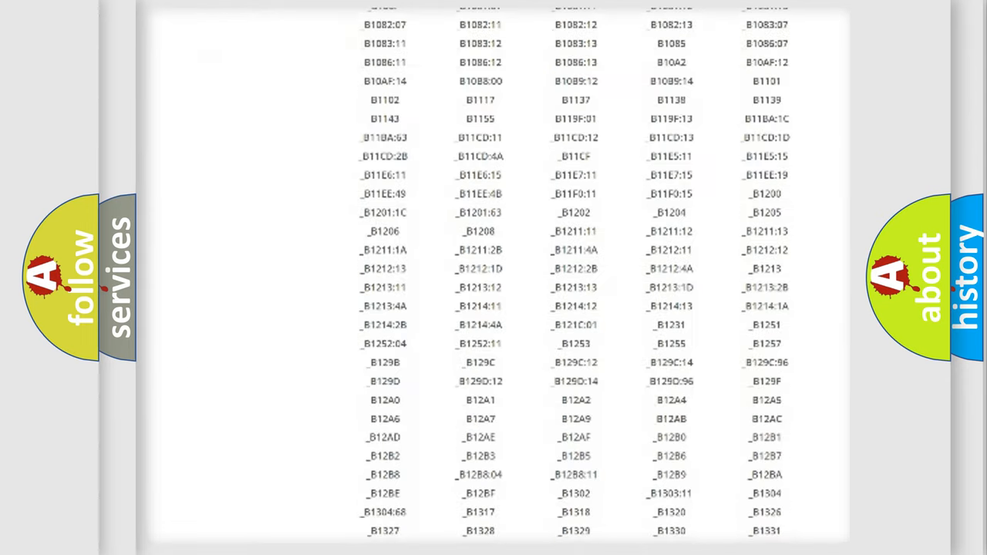
{"action": "scroll", "scroll_direction": "down", "scroll_amount": 3}
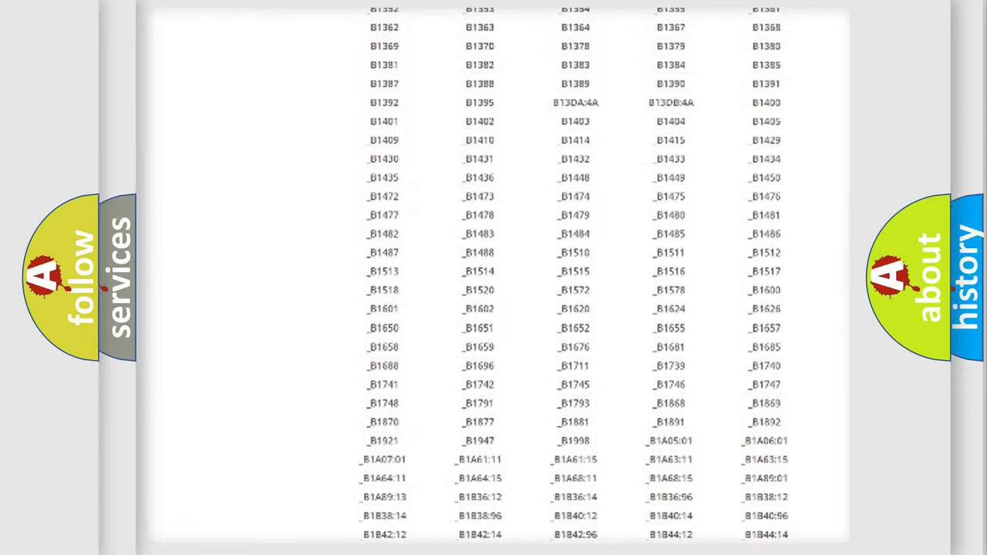
{"action": "scroll", "scroll_direction": "up", "scroll_amount": 3}
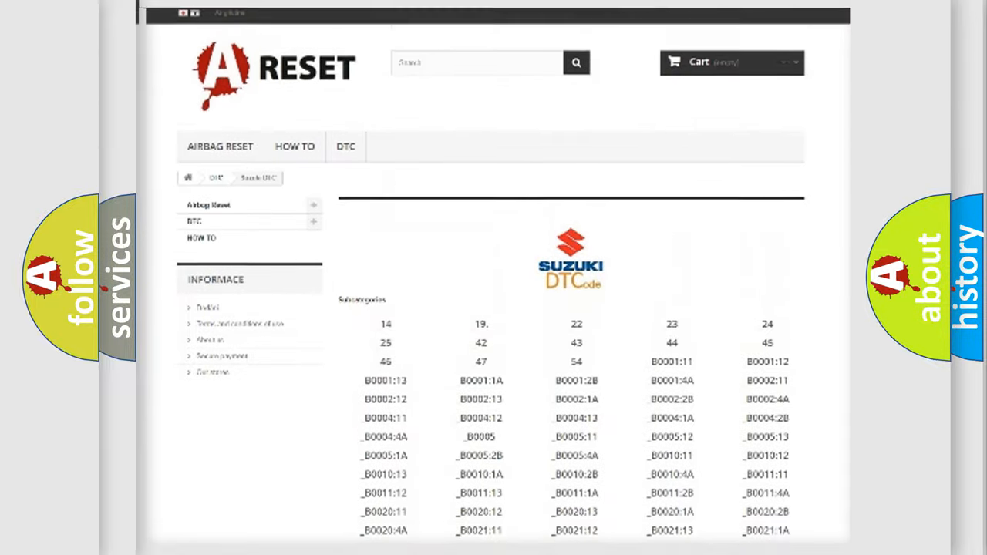